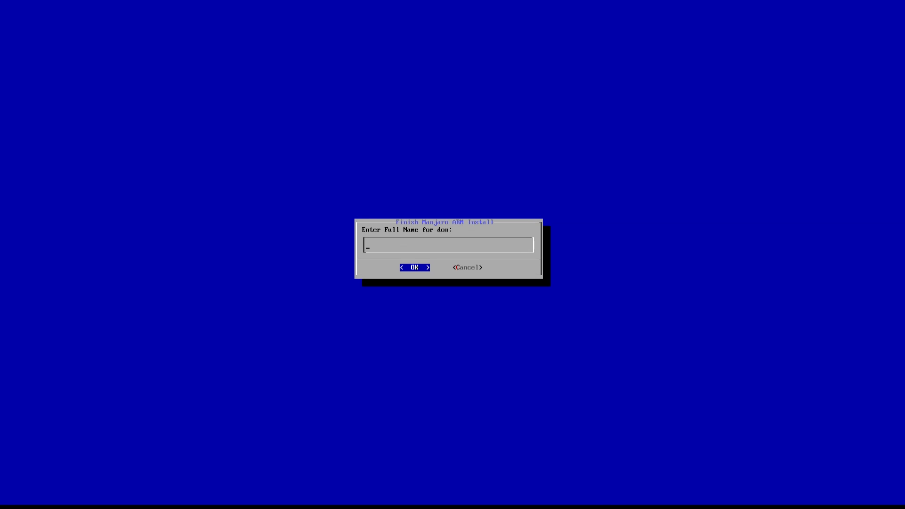
Confirm the new user's full name, user password and root password prompts in turn
left_click(415, 268)
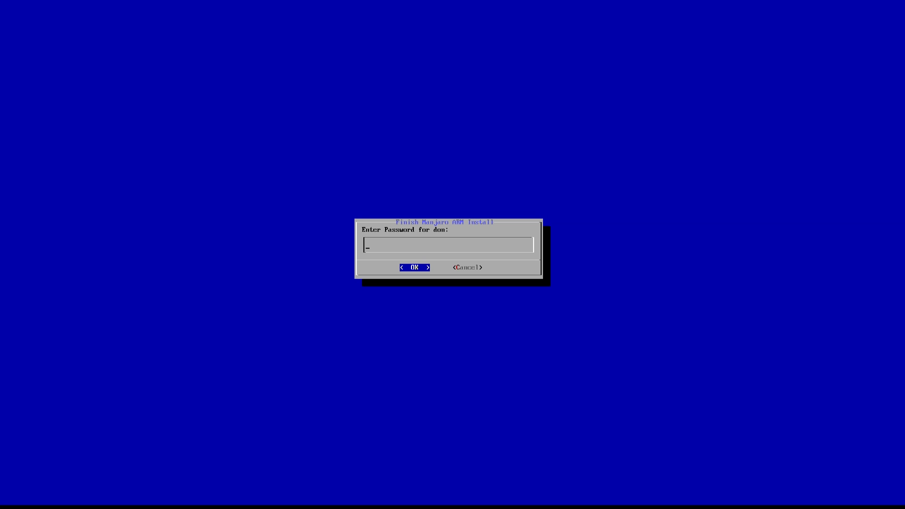
left_click(415, 267)
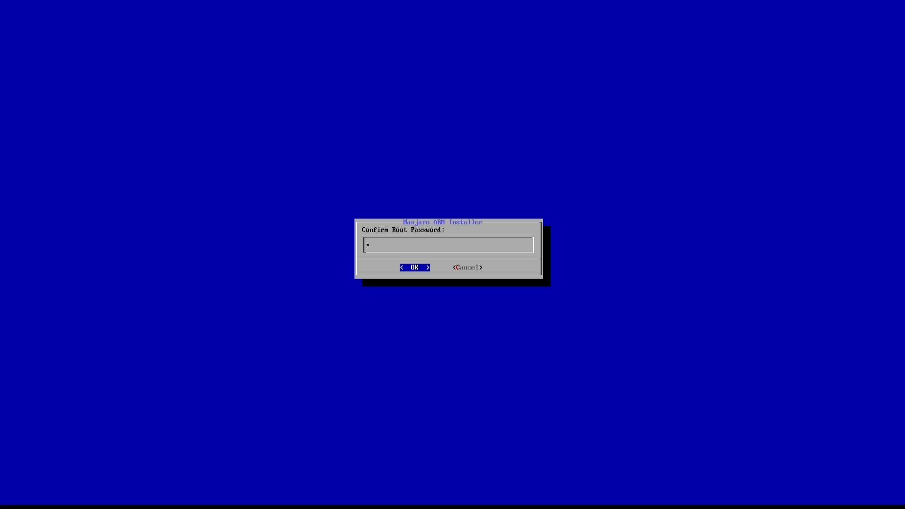
left_click(415, 267)
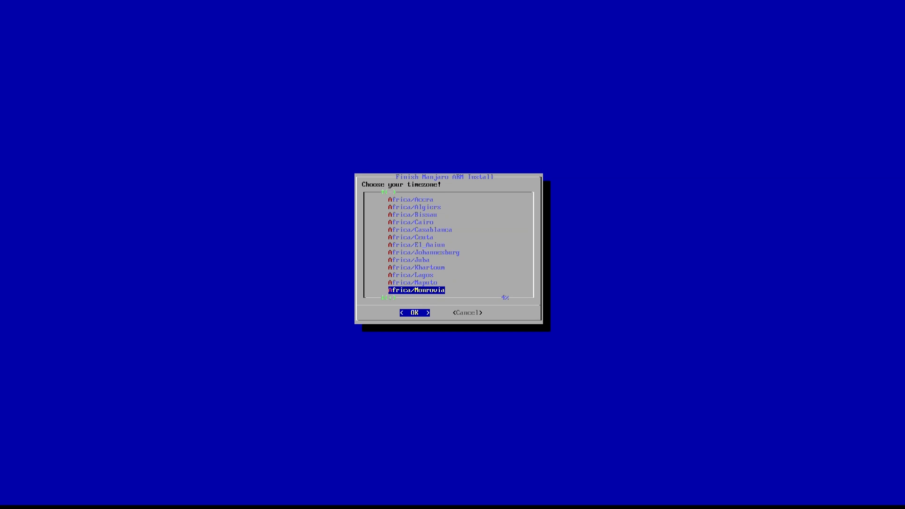
Choose America/New_York from the timezone list and confirm it
scroll("down", 3)
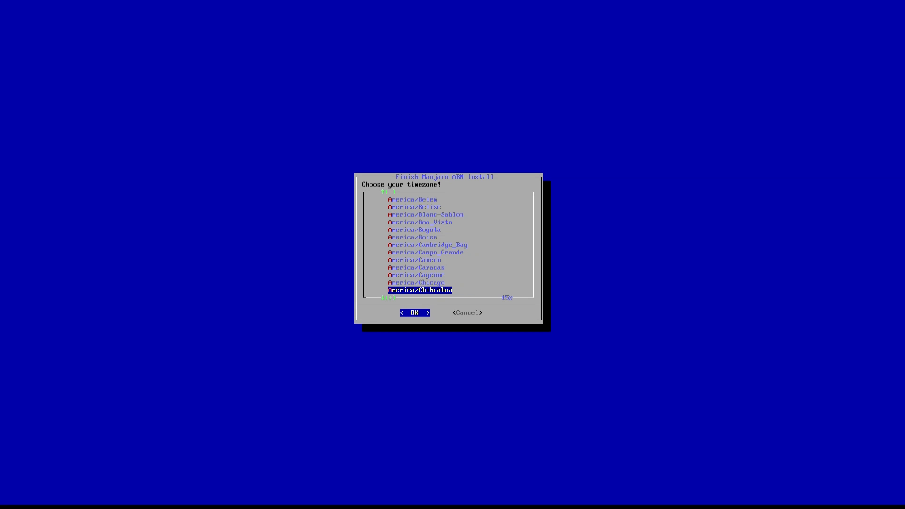
scroll("down", 3)
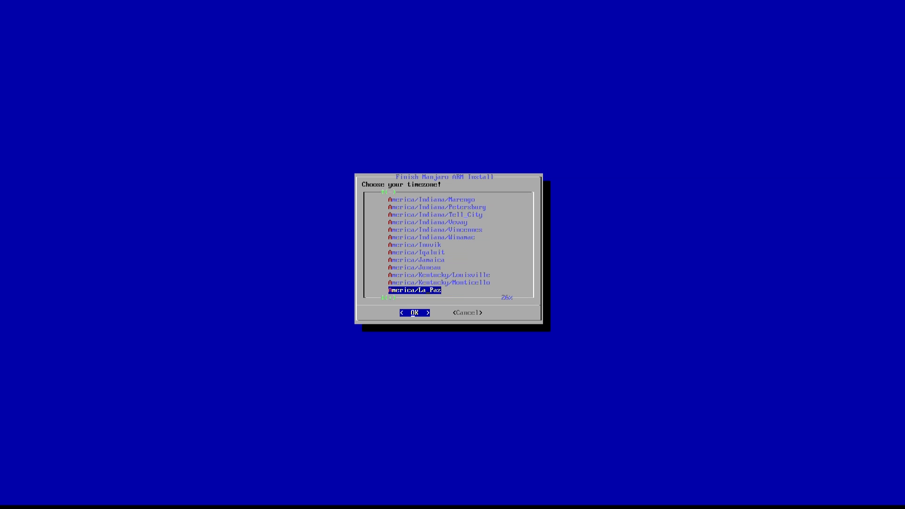
scroll("down", 3)
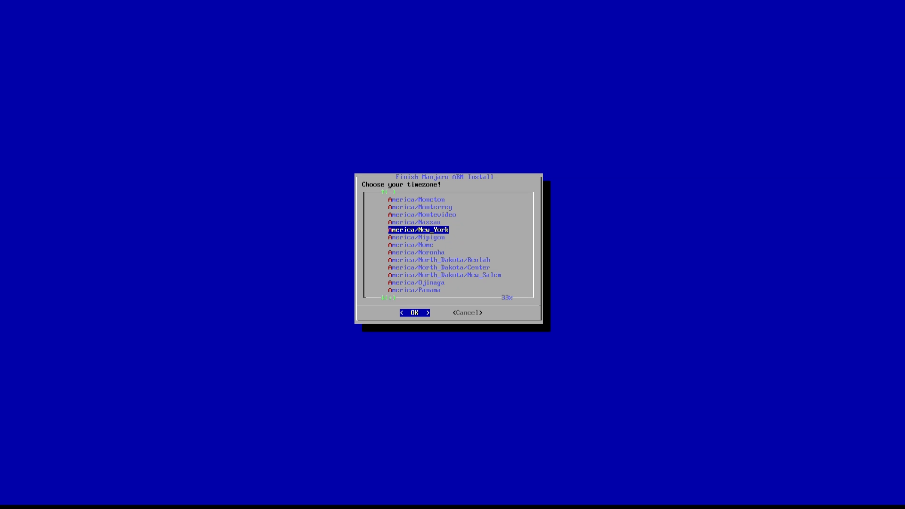
left_click(414, 312)
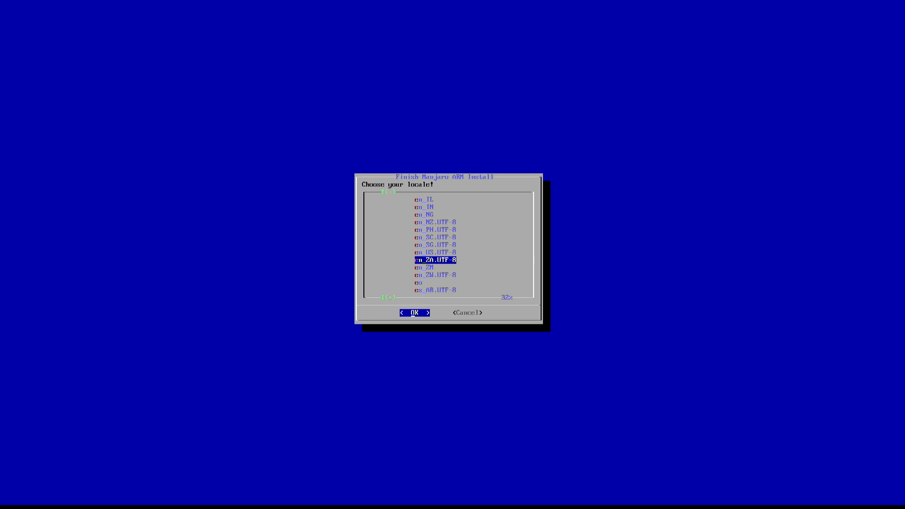
Select the en_US.UTF-8 locale and the us keyboard layout
key("Up")
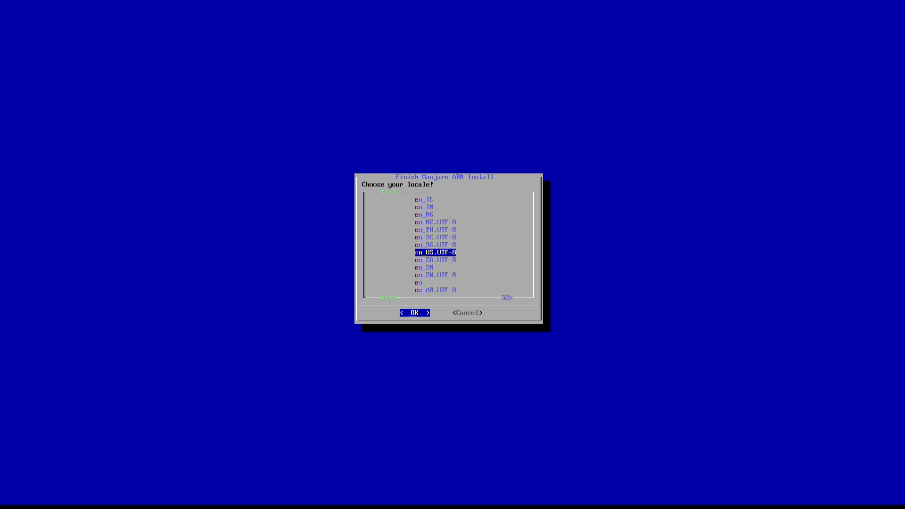
left_click(414, 312)
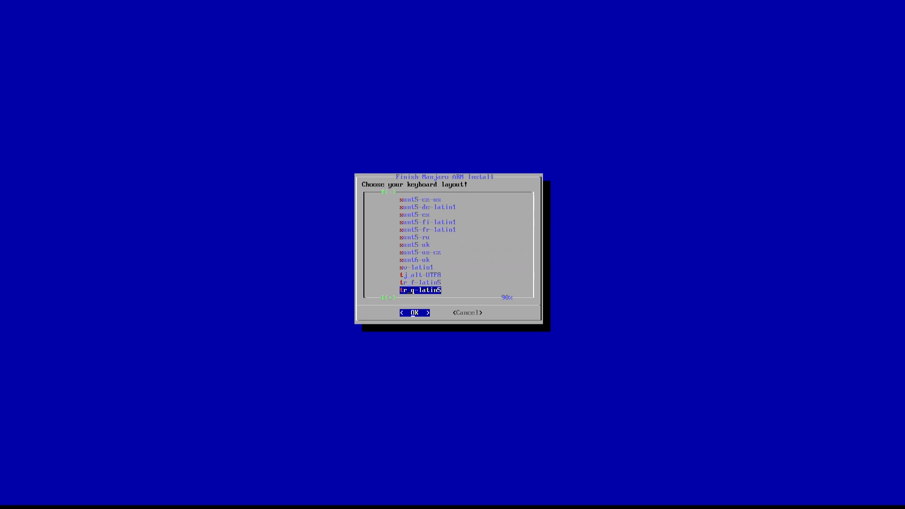
scroll("down", 3)
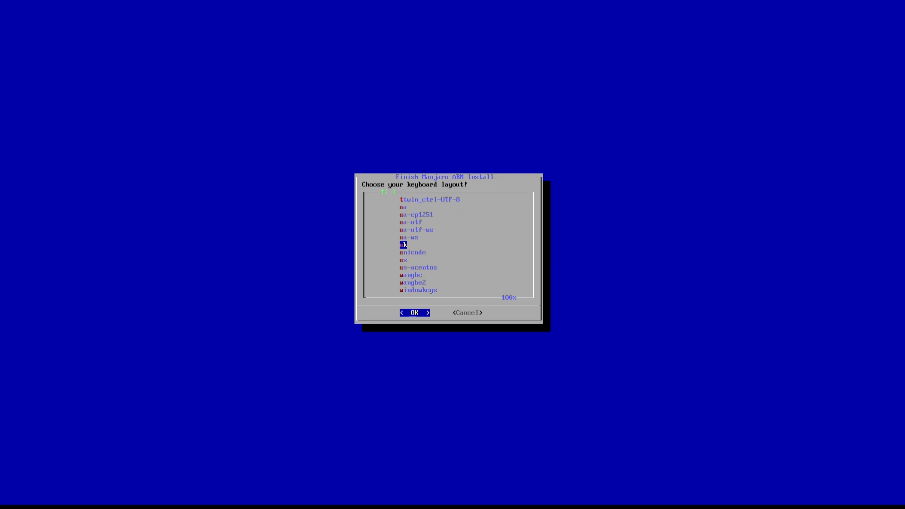
key("Down")
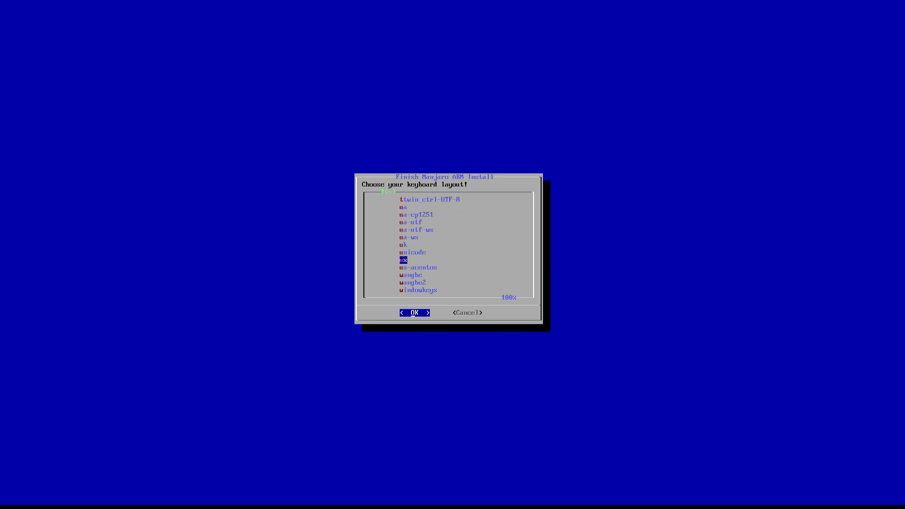
left_click(415, 312)
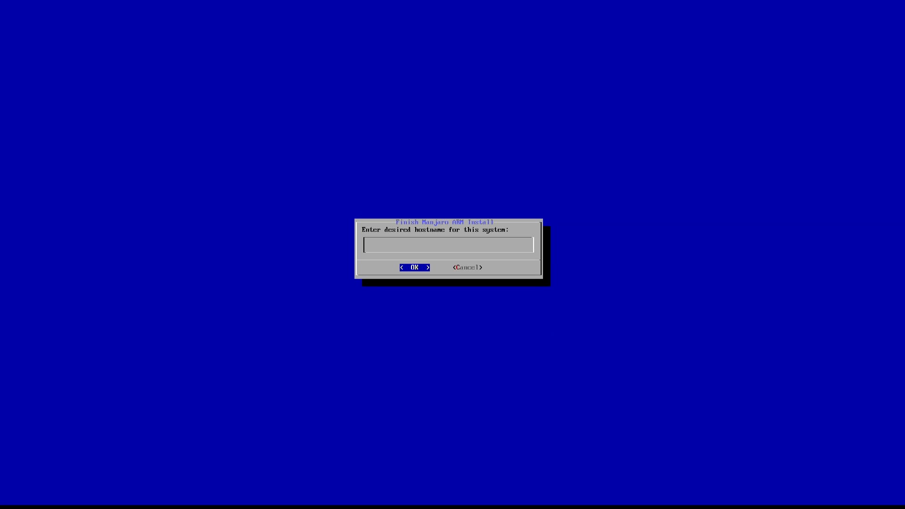
Enter the hostname starting 'manjaro-' for the new system
type("manja")
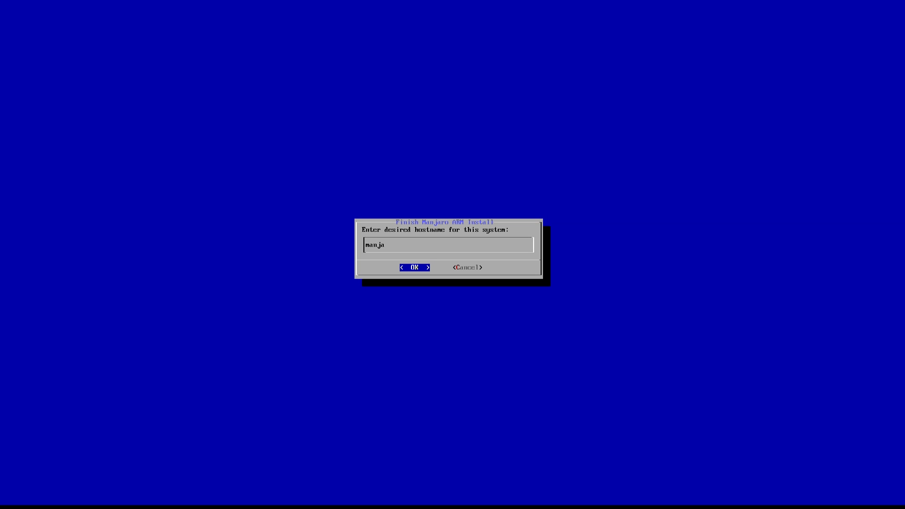
type("ro-")
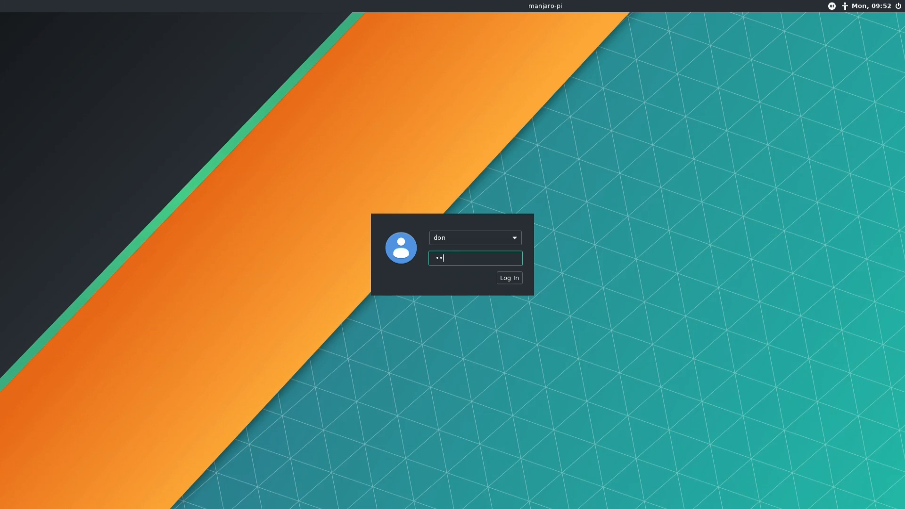
Log in to the new account from the LightDM screen
left_click(509, 277)
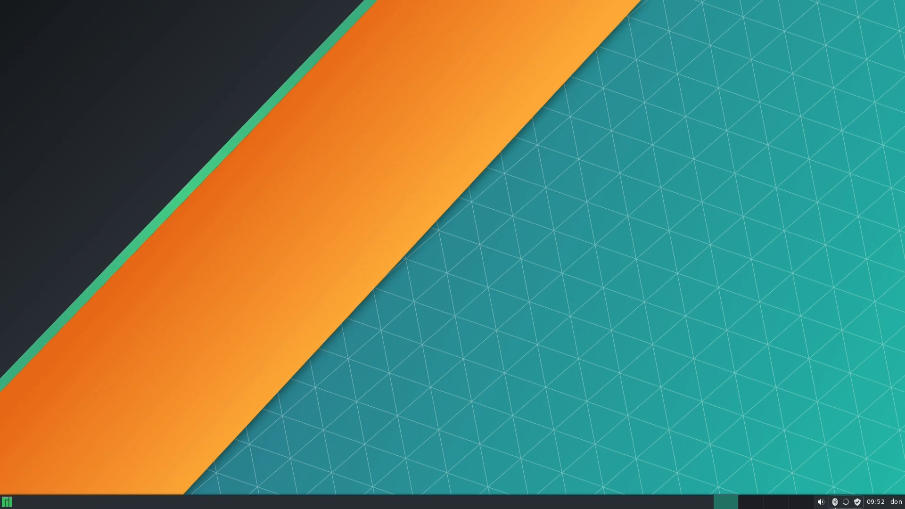
View the wired connection in the network tray, then launch Manjaro Settings Manager from the Whisker menu
left_click(846, 502)
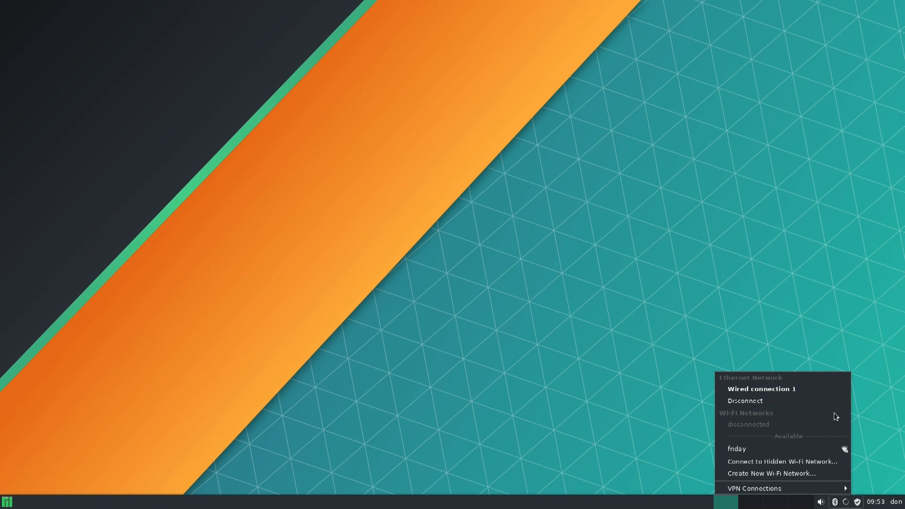
mouse_move(819, 321)
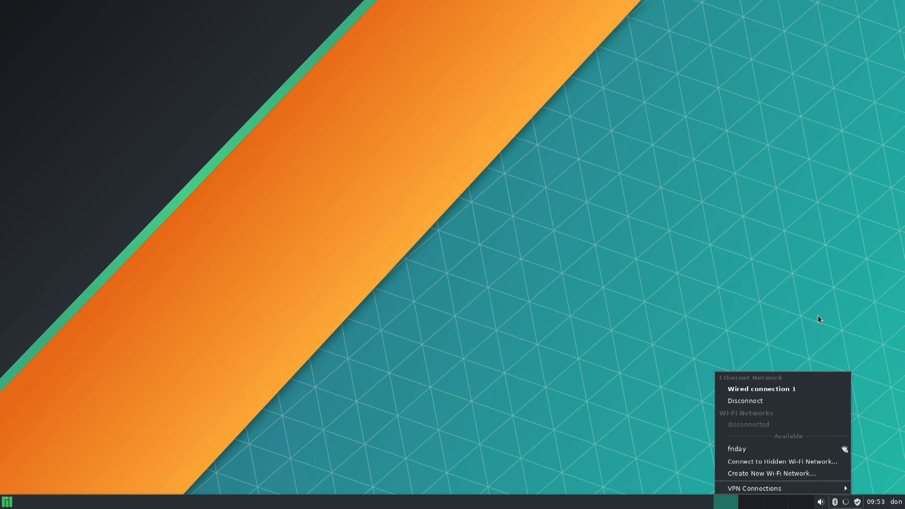
left_click(404, 230)
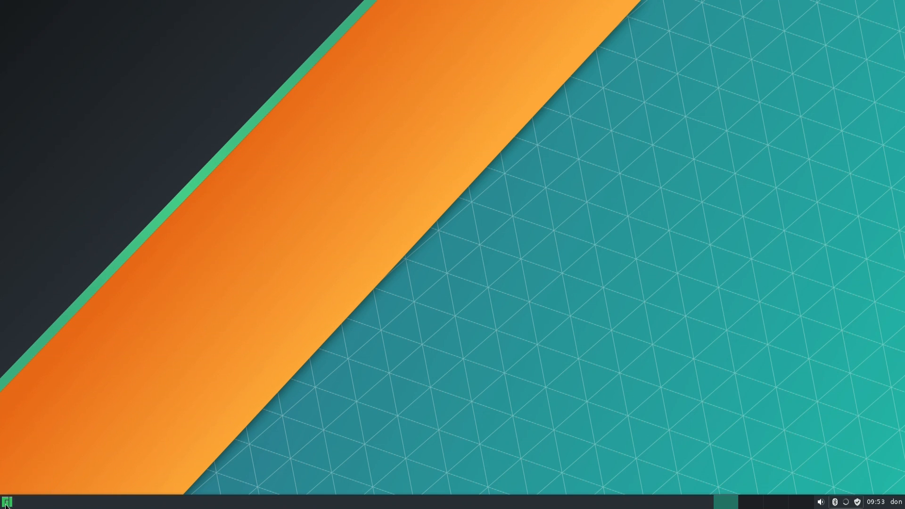
left_click(9, 497)
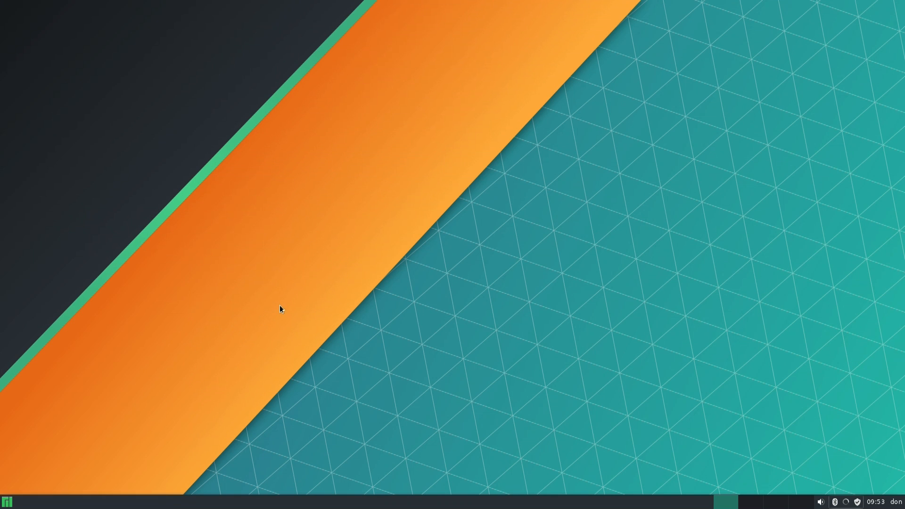
left_click(10, 497)
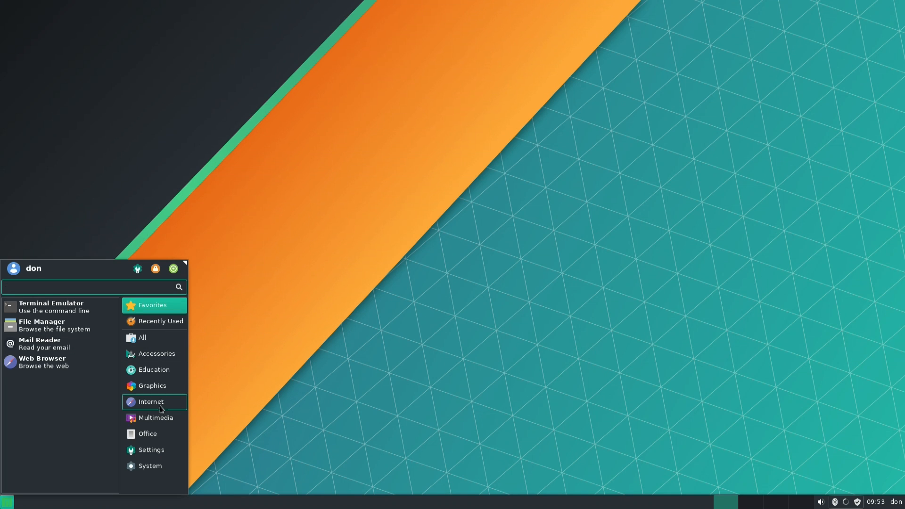
left_click(151, 449)
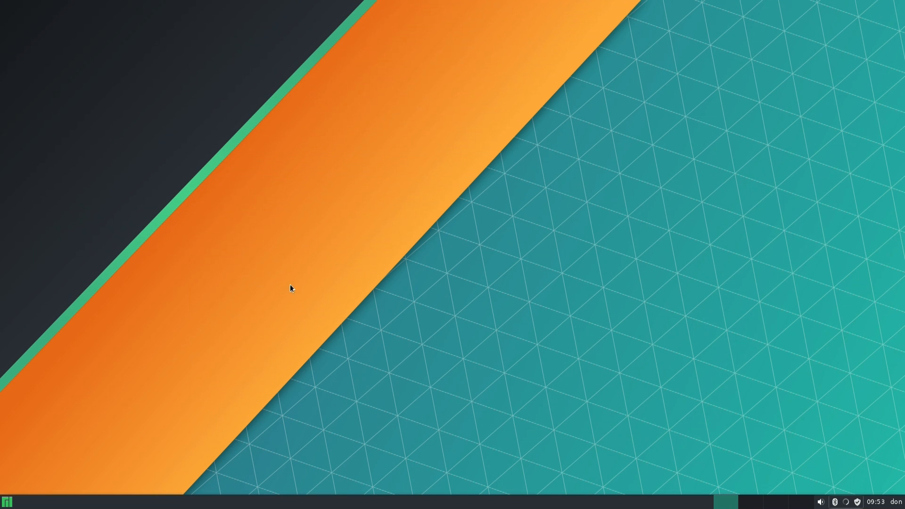
mouse_move(288, 276)
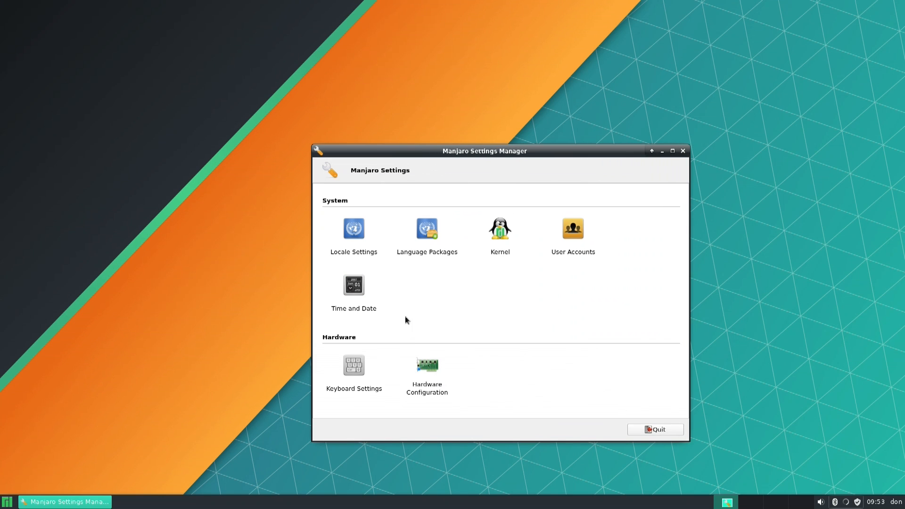
Check the Time and Date page shows America/New_York, then quit the settings manager
left_click(353, 285)
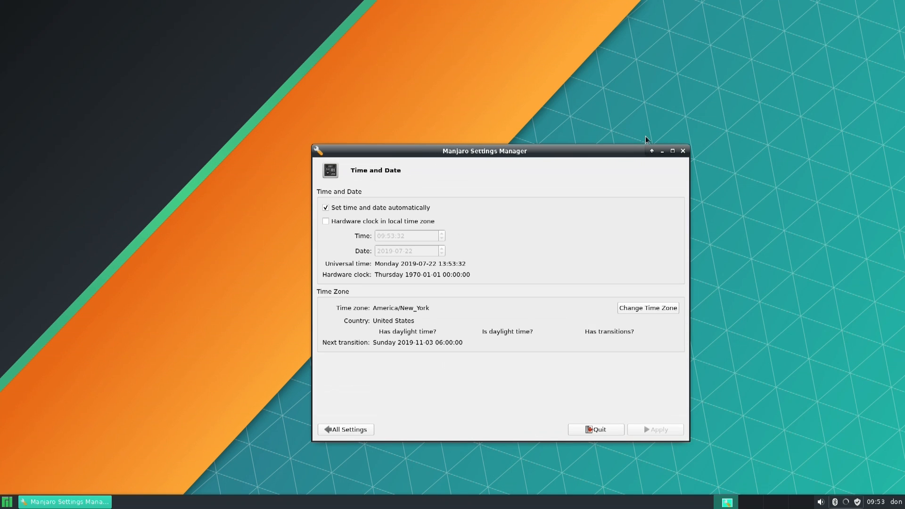
left_click(347, 430)
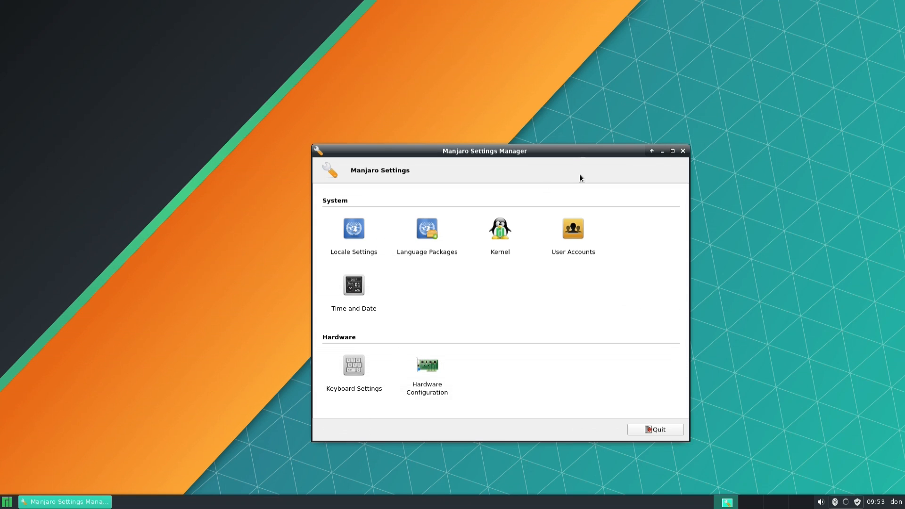
left_click(7, 497)
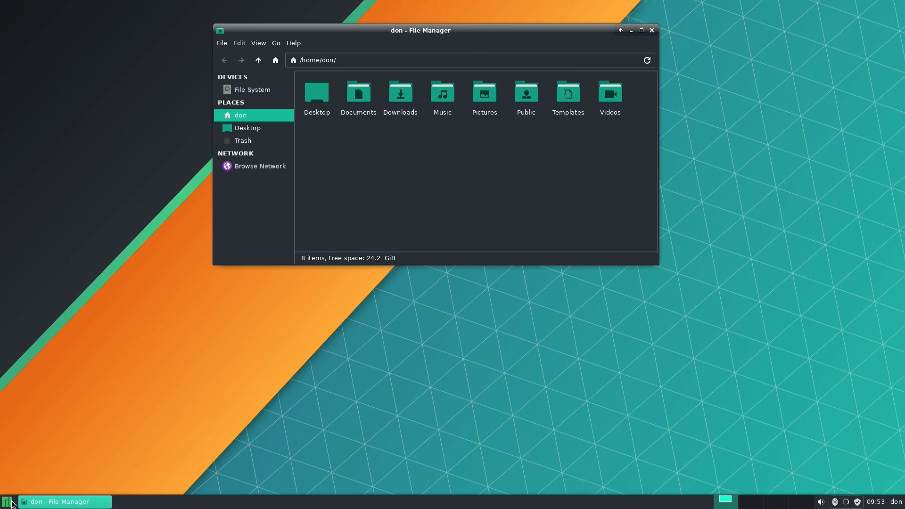
Launch Mousepad from the Accessories category of the Whisker menu
left_click(6, 500)
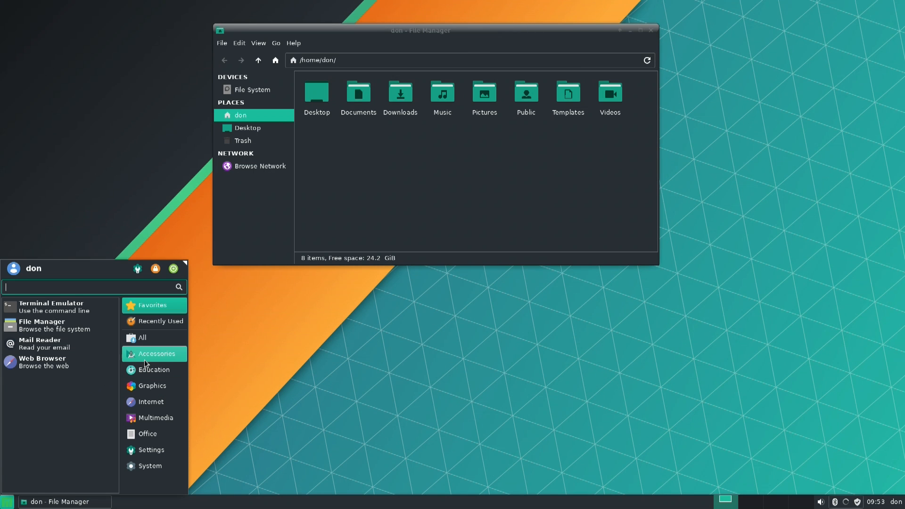
left_click(155, 353)
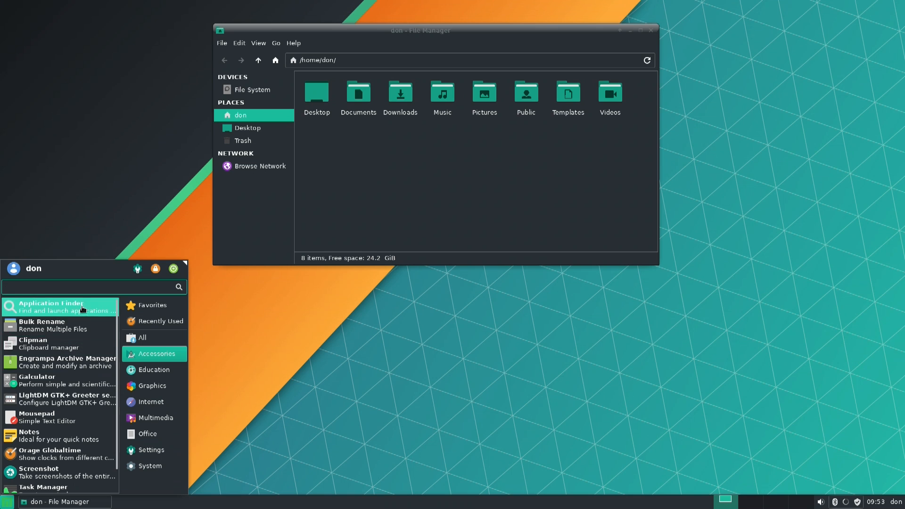
mouse_move(56, 417)
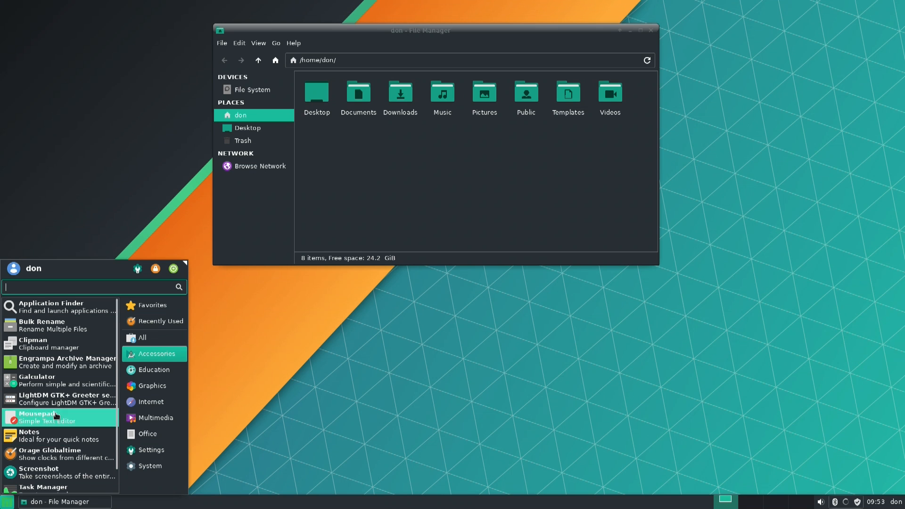
left_click(36, 416)
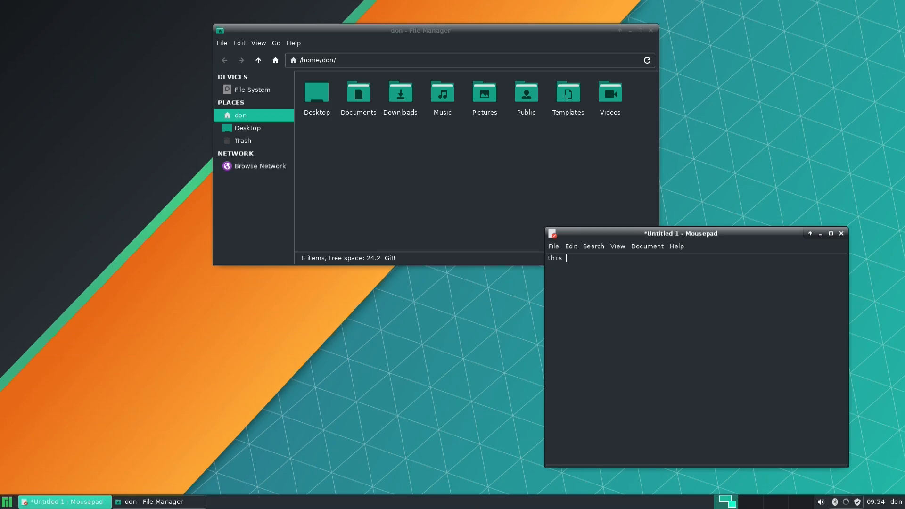
Finish the line 'this is a test' in Mousepad, then launch the Terminal Emulator
type("is a test")
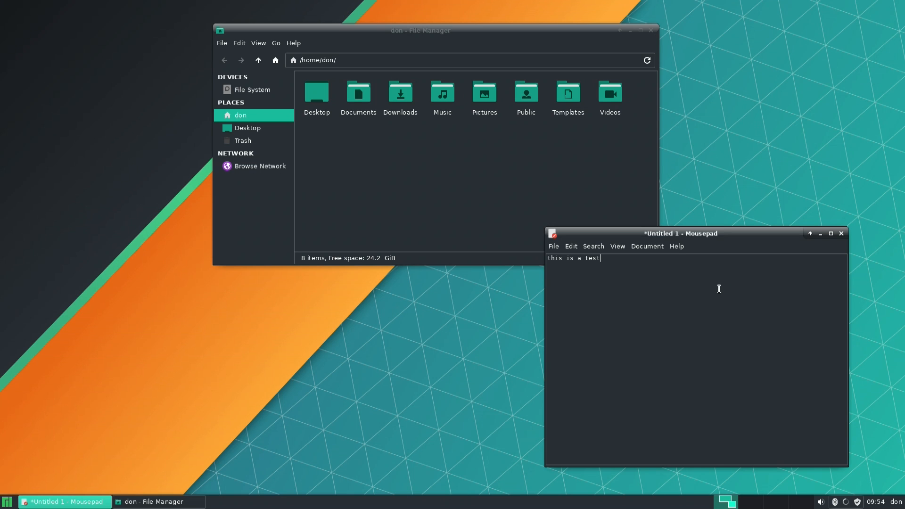
left_click(6, 499)
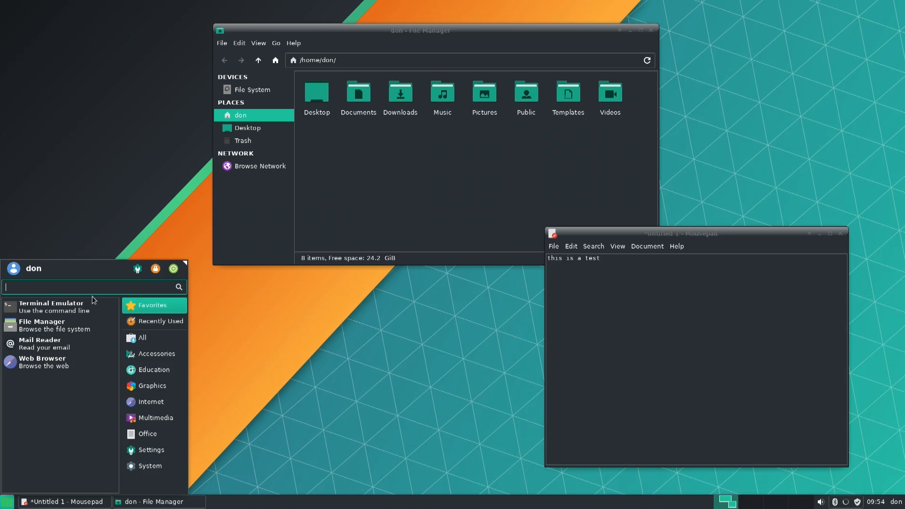
mouse_move(58, 317)
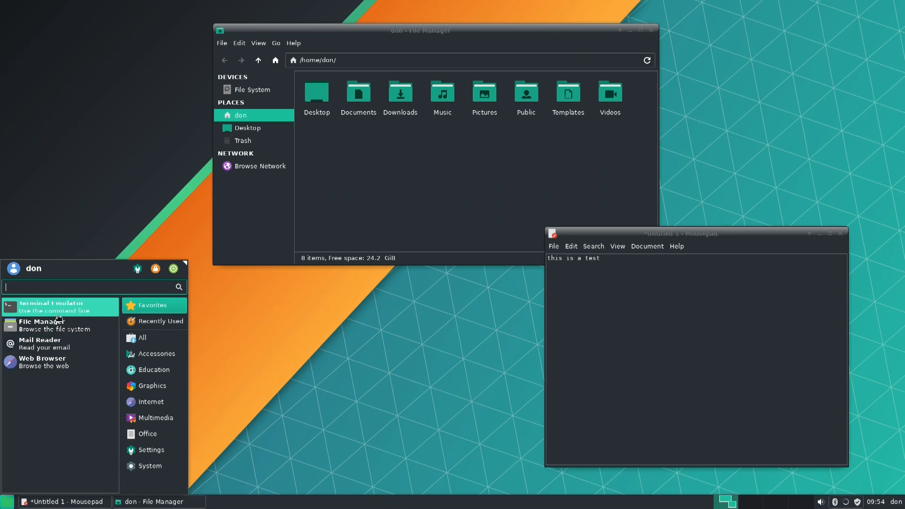
left_click(120, 443)
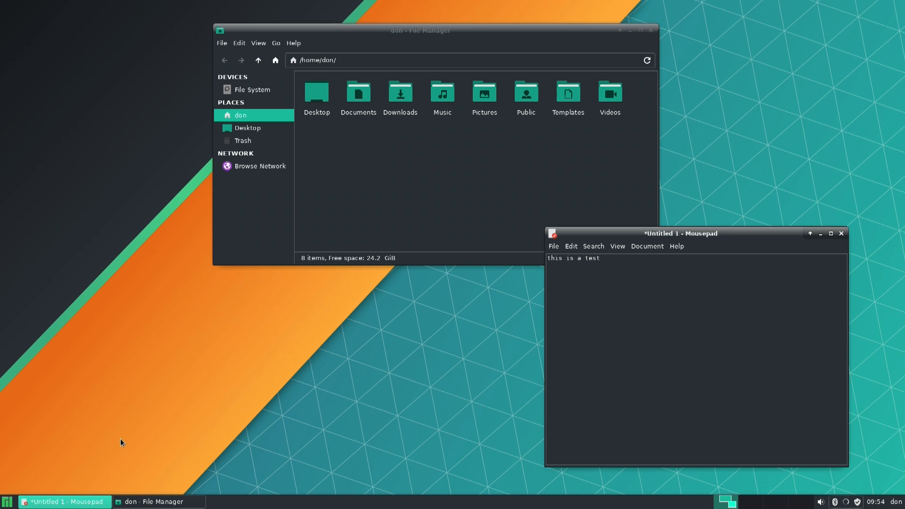
Run htop in the Xfce Terminal to monitor CPU, memory and processes
left_click(6, 498)
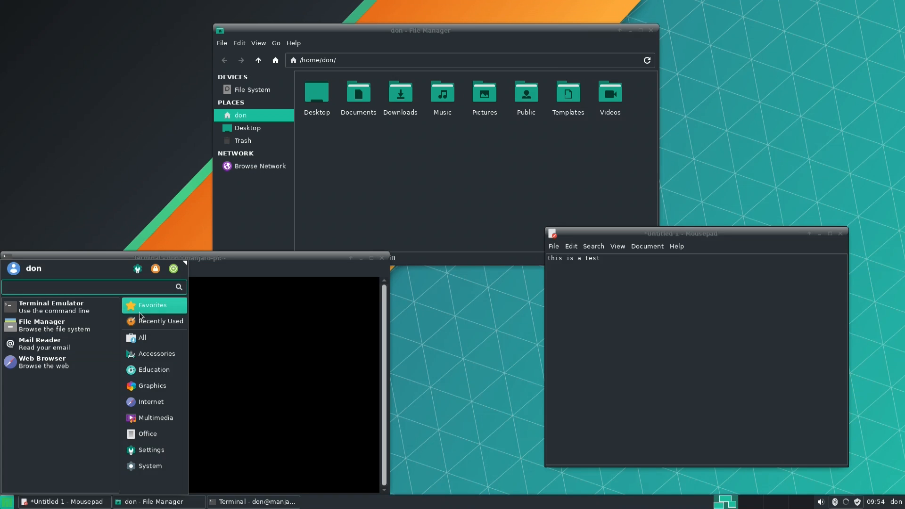
type("sys")
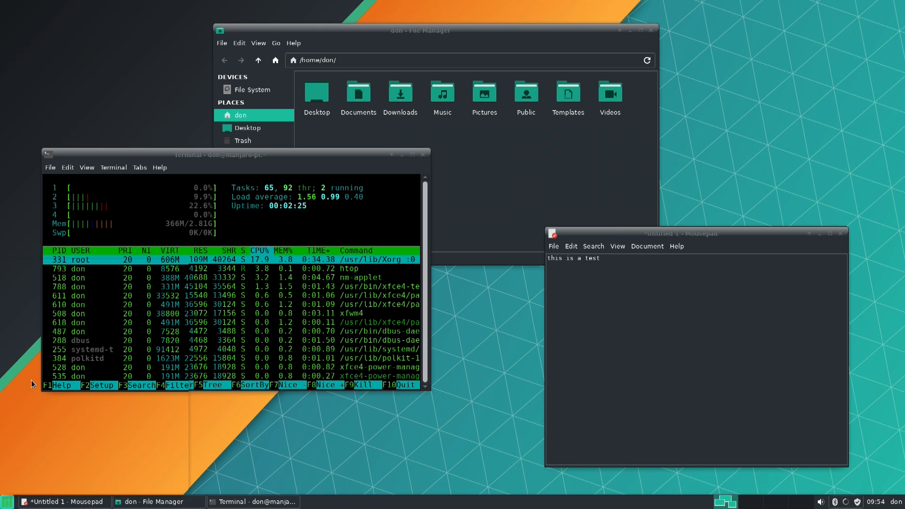
left_click(7, 502)
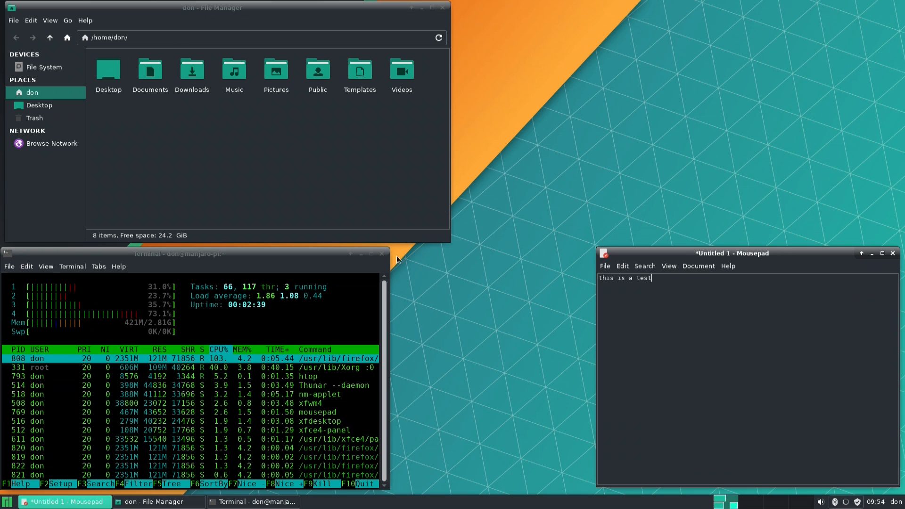
Close the File Manager and Mousepad, discarding the unsaved note
left_click(442, 10)
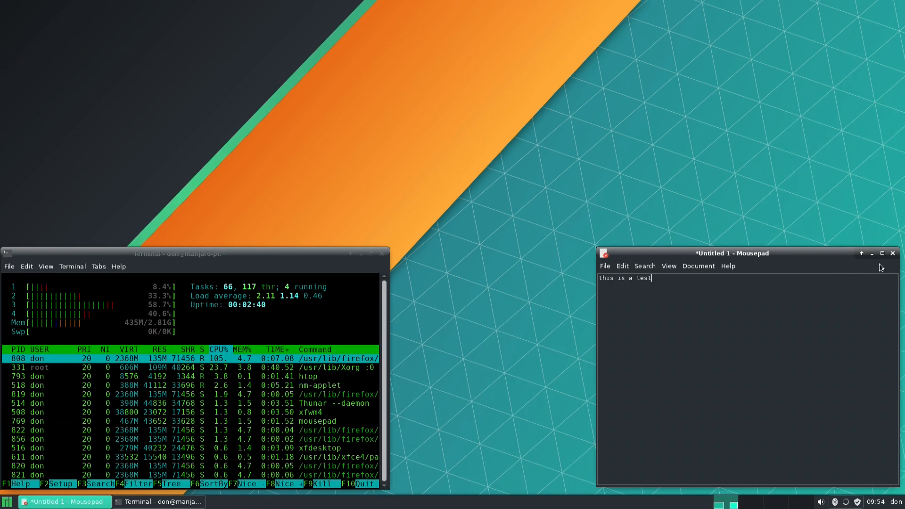
left_click(892, 253)
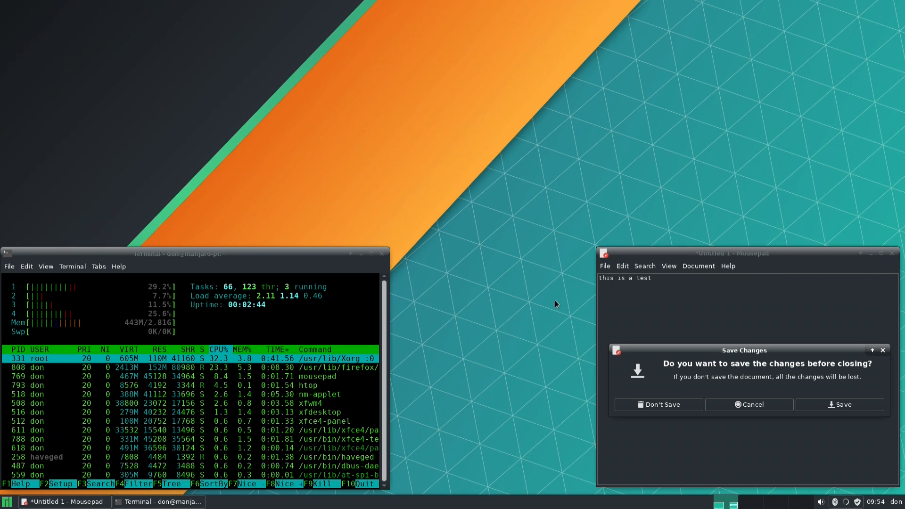
left_click(658, 404)
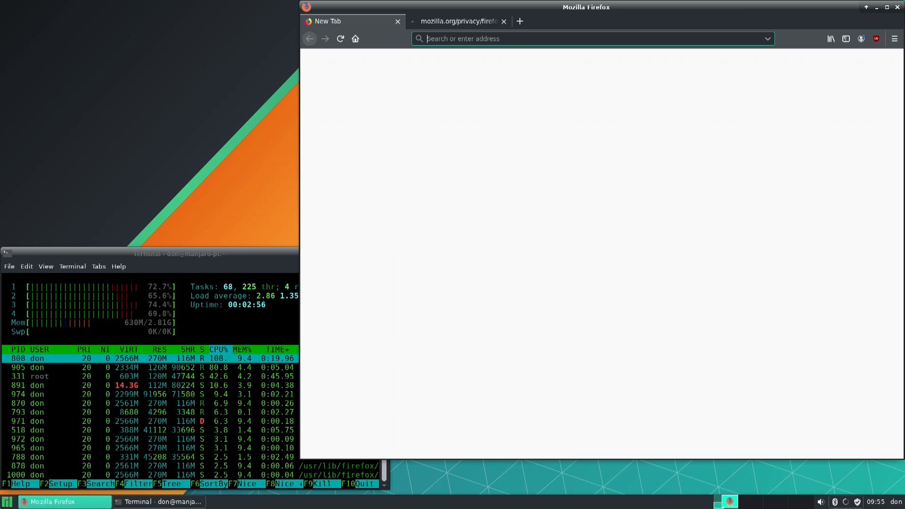
Enter youtube.com in the Firefox address bar once the welcome page appears
left_click(6, 499)
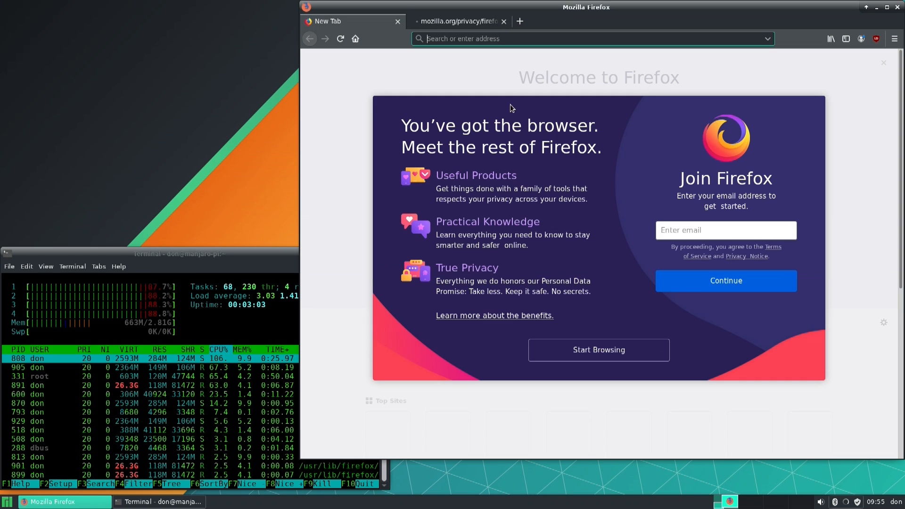
left_click(499, 39)
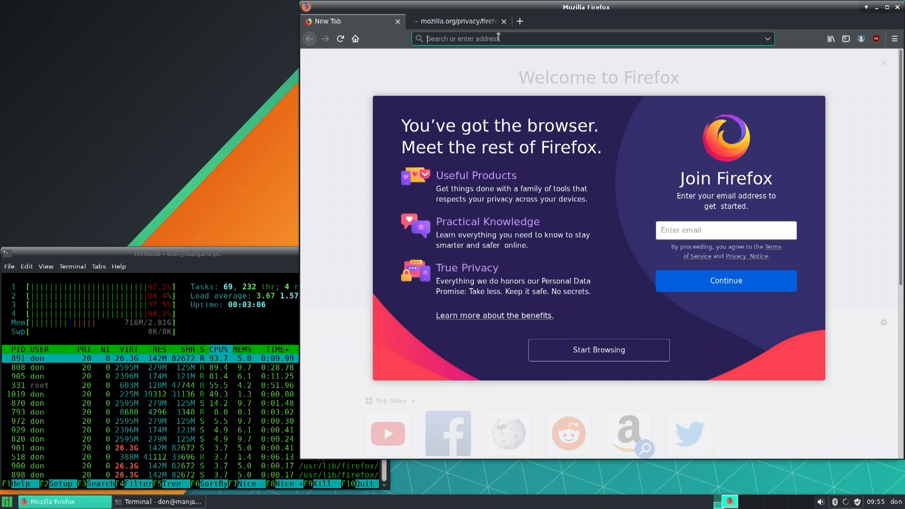
type("youtube.com/novaspirittech")
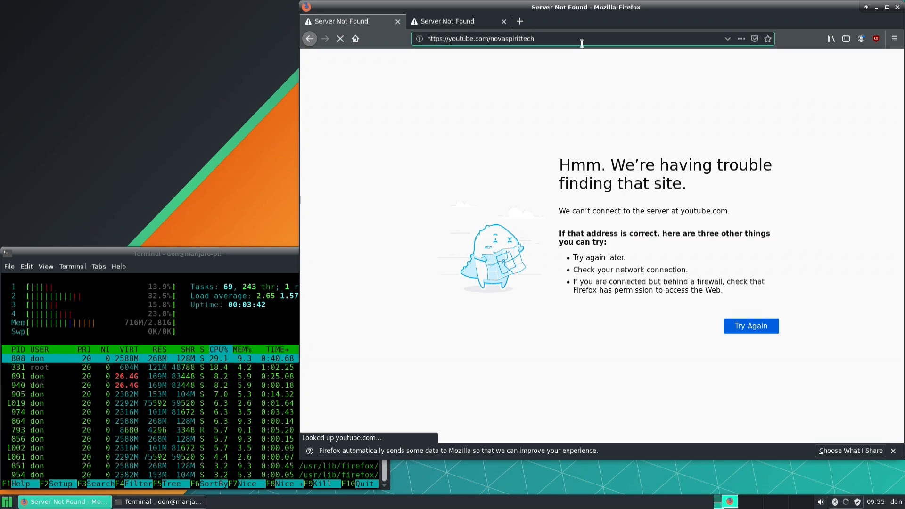
Retry loading youtube.com/novaspirittech after checking the network applet, still hitting Server Not Found
left_click(751, 325)
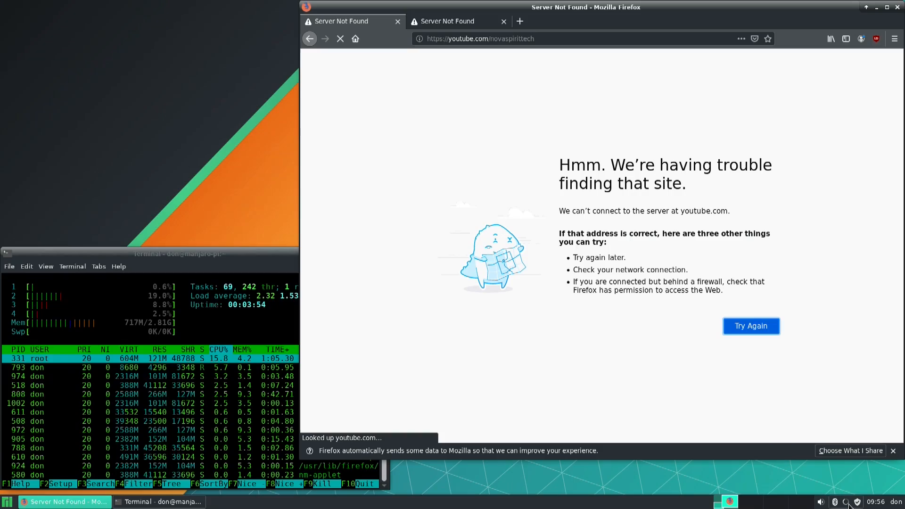
left_click(846, 501)
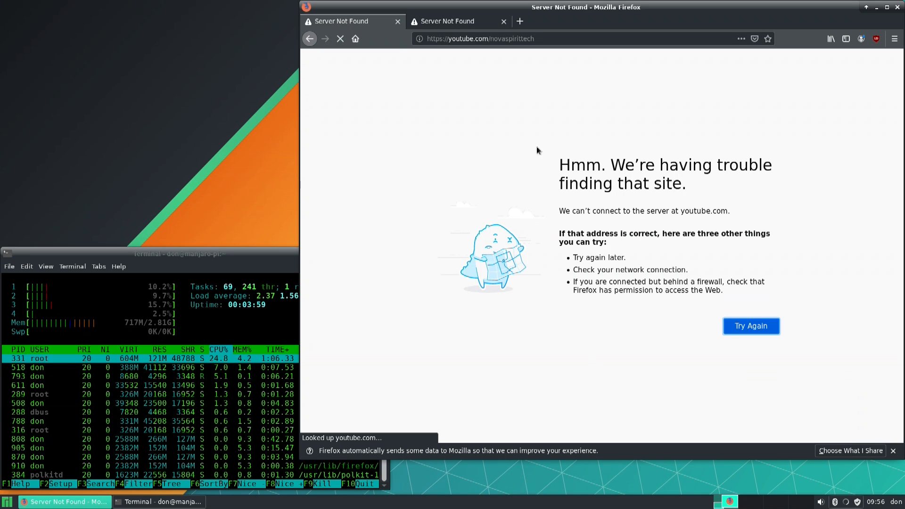
left_click(751, 326)
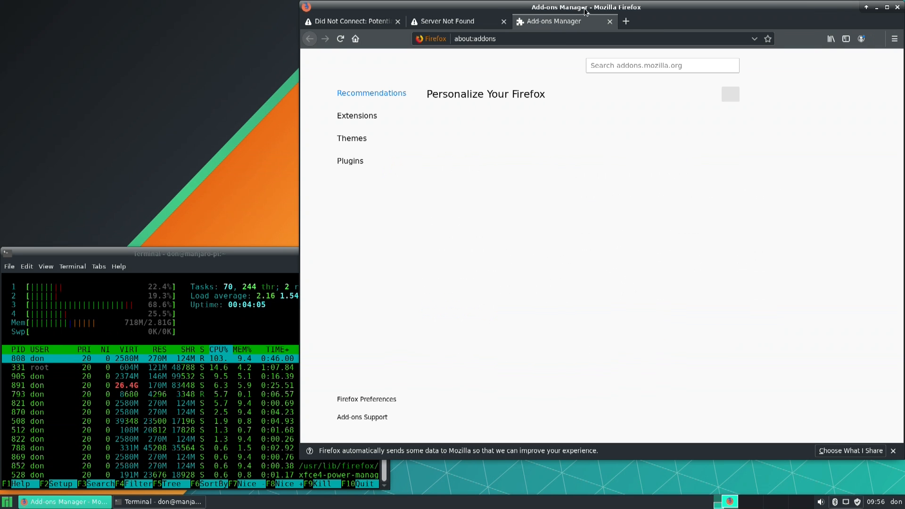
Close the Add-ons tab and view the youtube.com certificate from the advanced security error details
left_click(352, 21)
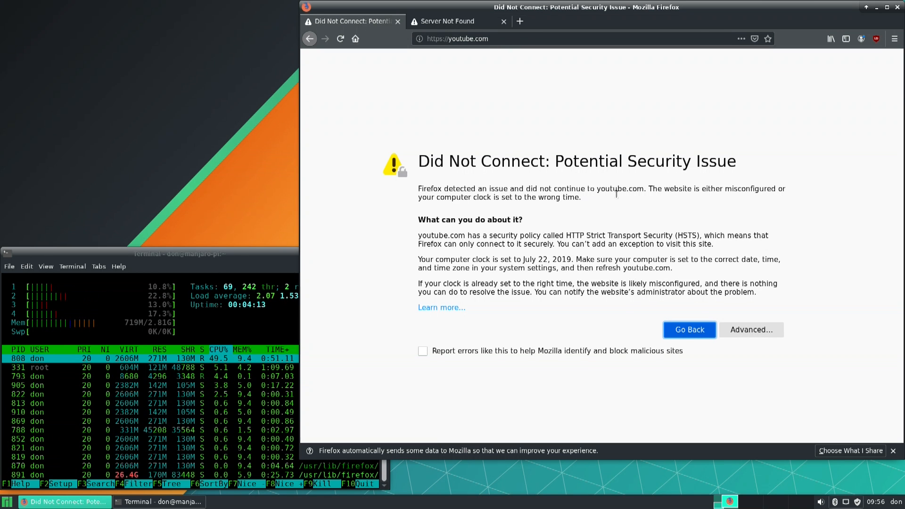
left_click(751, 330)
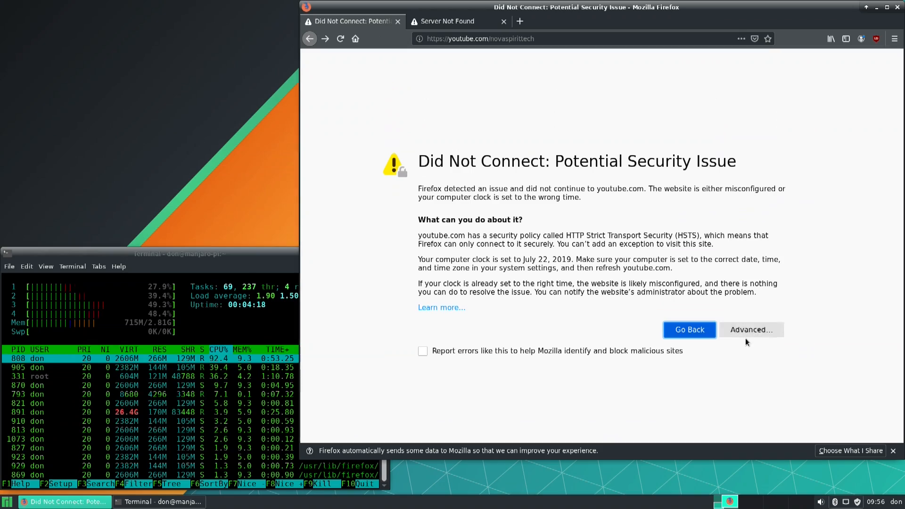
left_click(750, 330)
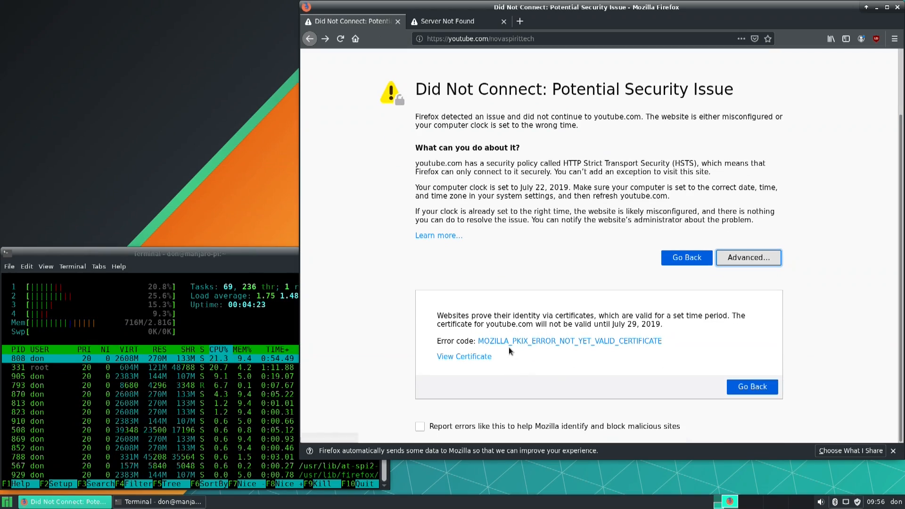
left_click(464, 356)
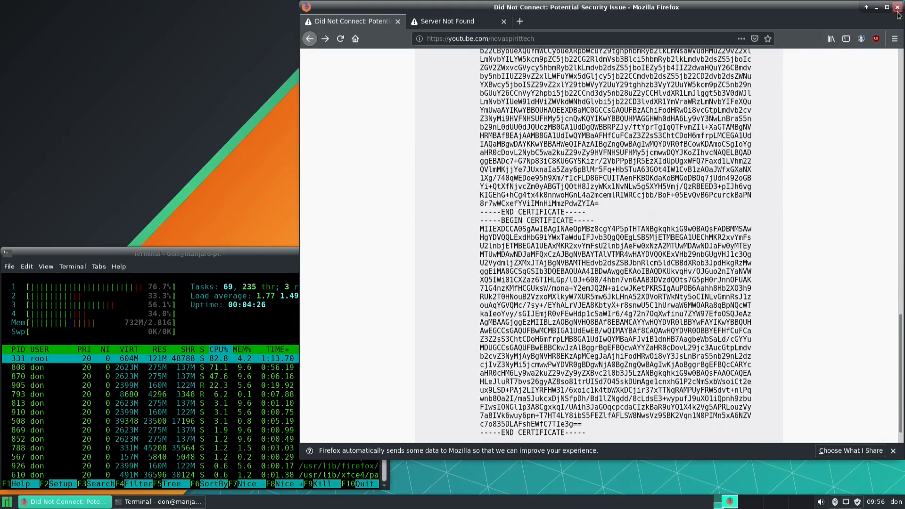
Close Firefox, confirming that both open tabs should be closed
left_click(896, 8)
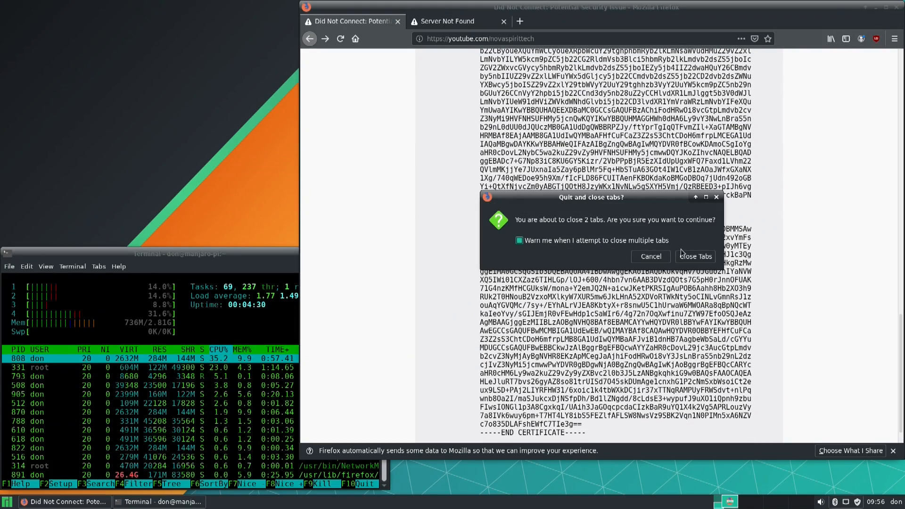
left_click(696, 256)
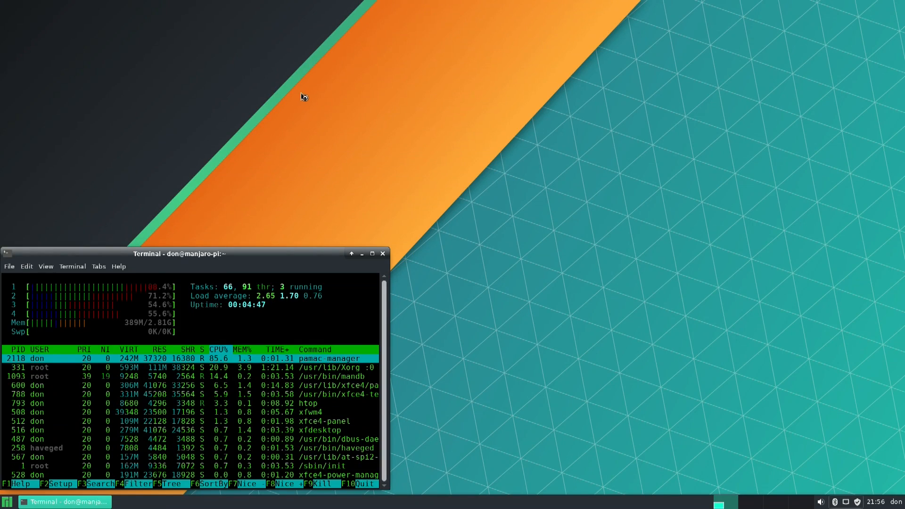
mouse_move(288, 78)
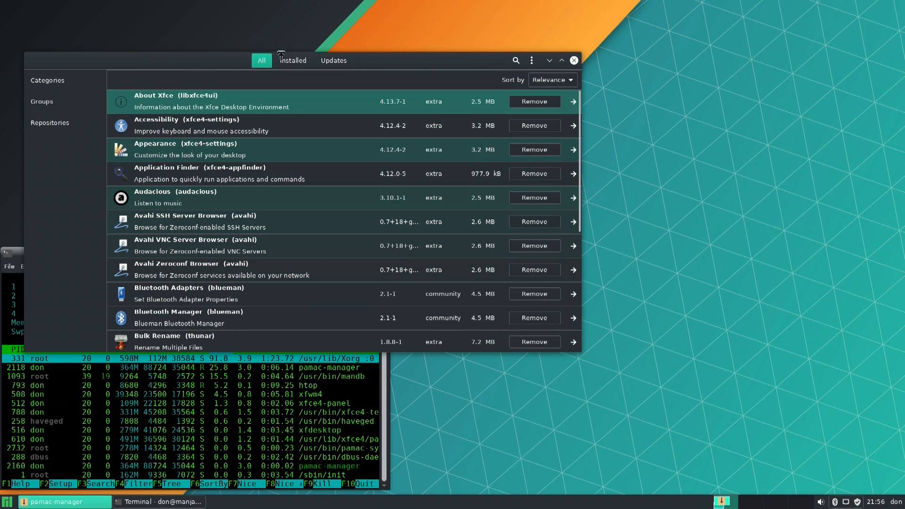
Scroll down through the All packages list in Add/Remove Software
scroll("down", 3)
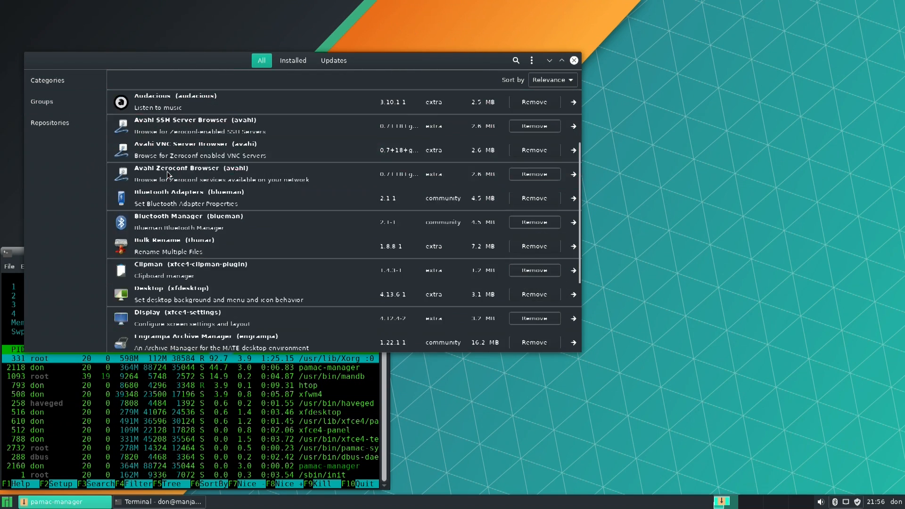
scroll("down", 3)
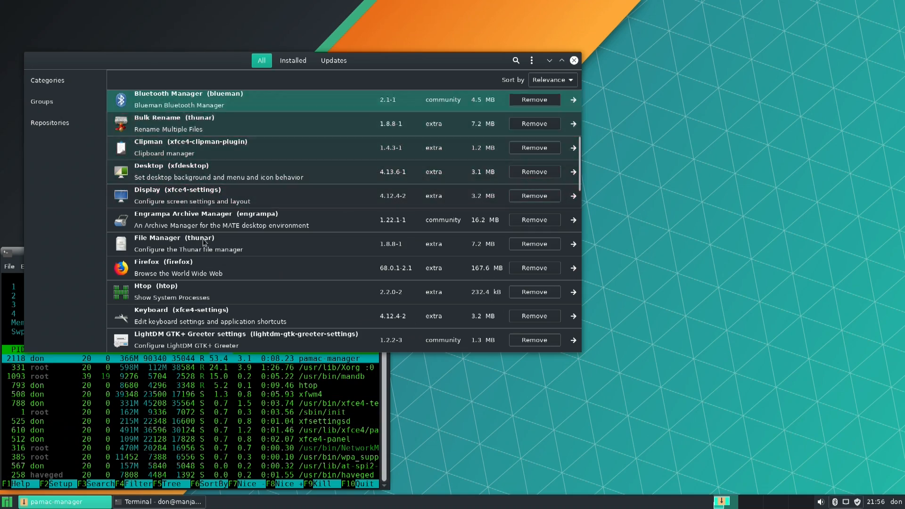
scroll("down", 3)
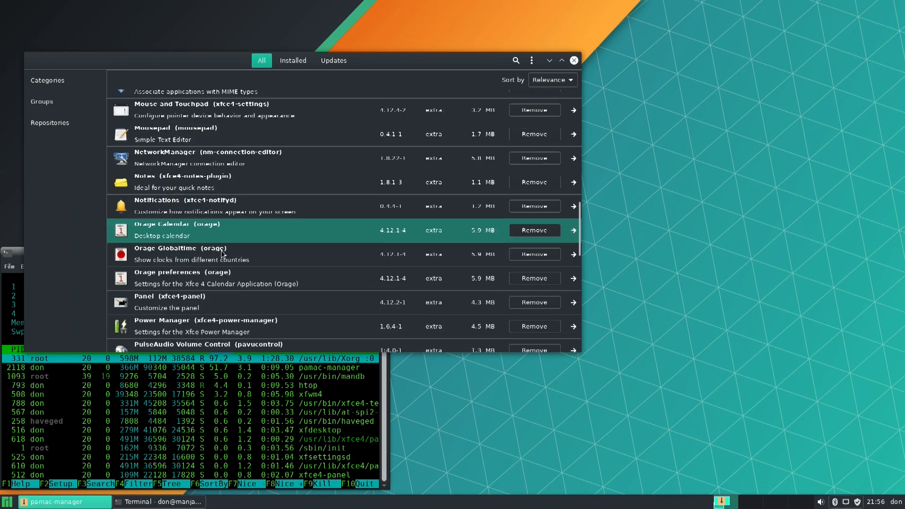
scroll("down", 3)
type("solitare")
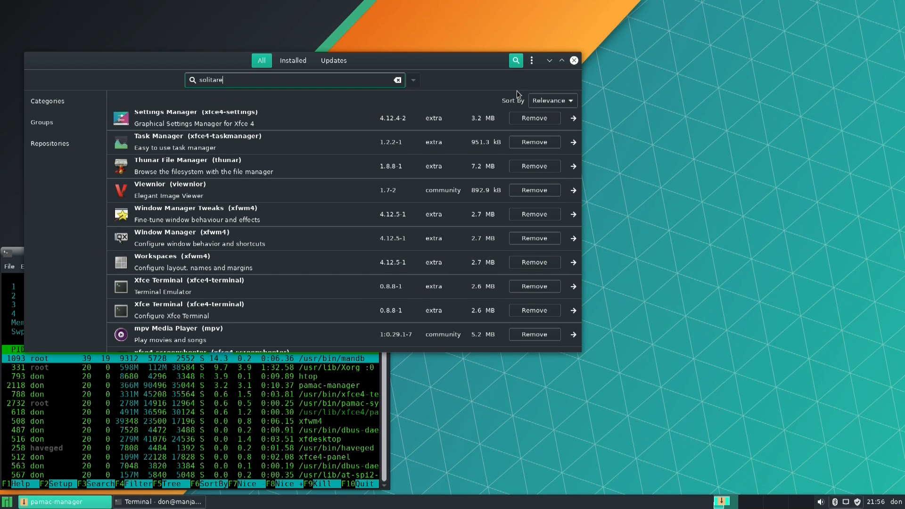
Replace the solitaire search with minesweeper and mark KMines for installation
left_click(292, 60)
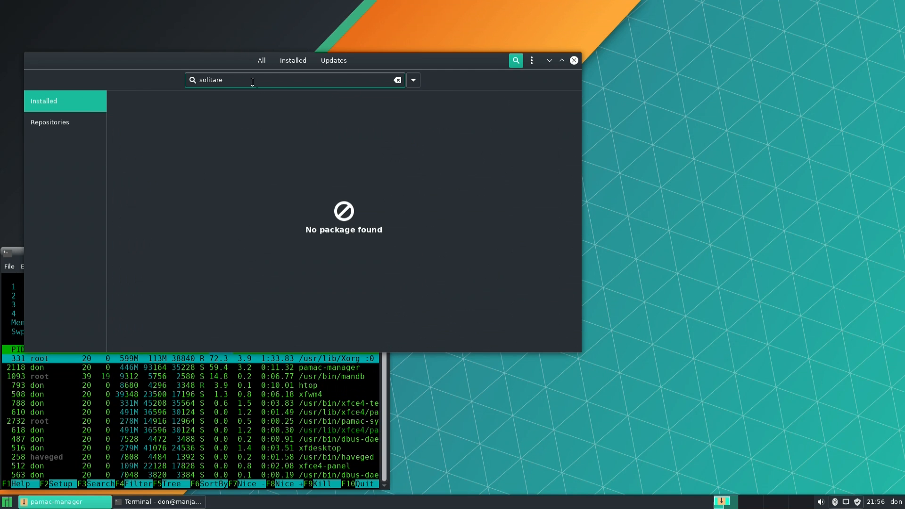
left_click(396, 81)
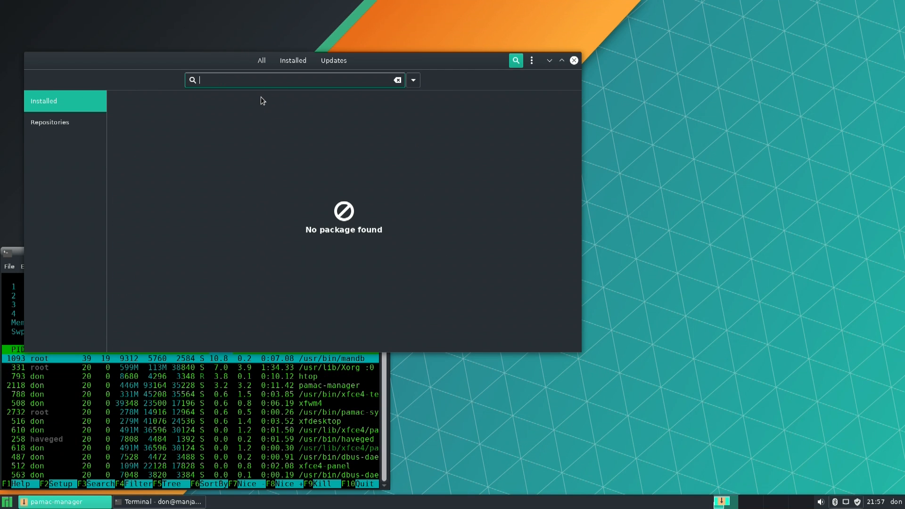
type("minesweeper")
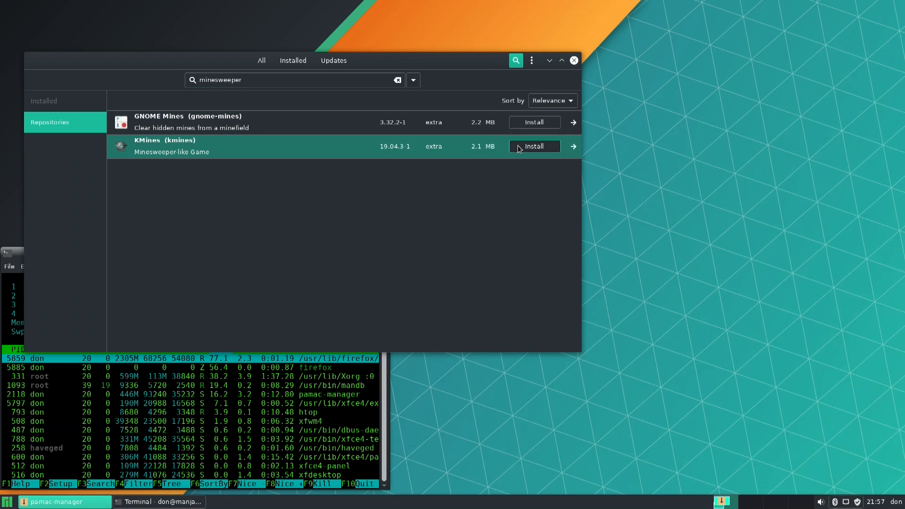
left_click(534, 147)
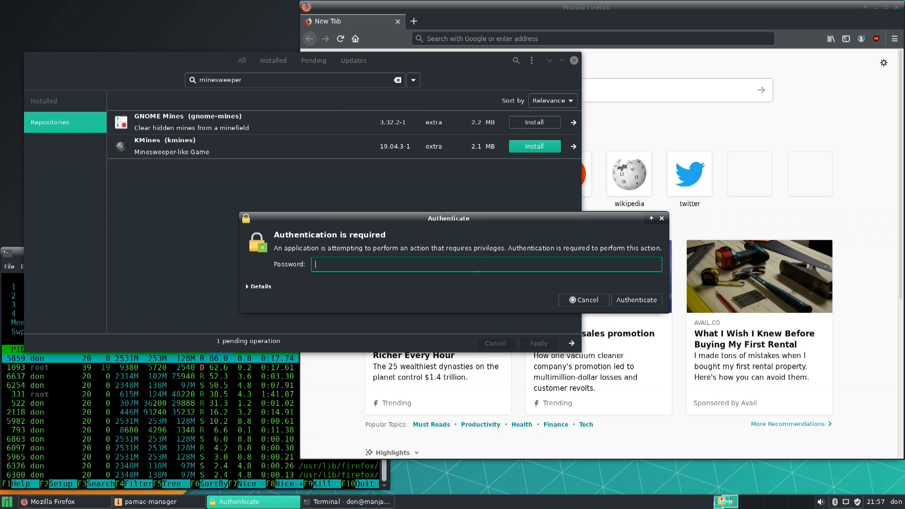
Load youtube.com/novaspirittech in Firefox, then apply the pending KMines installation in Pamac
left_click(636, 299)
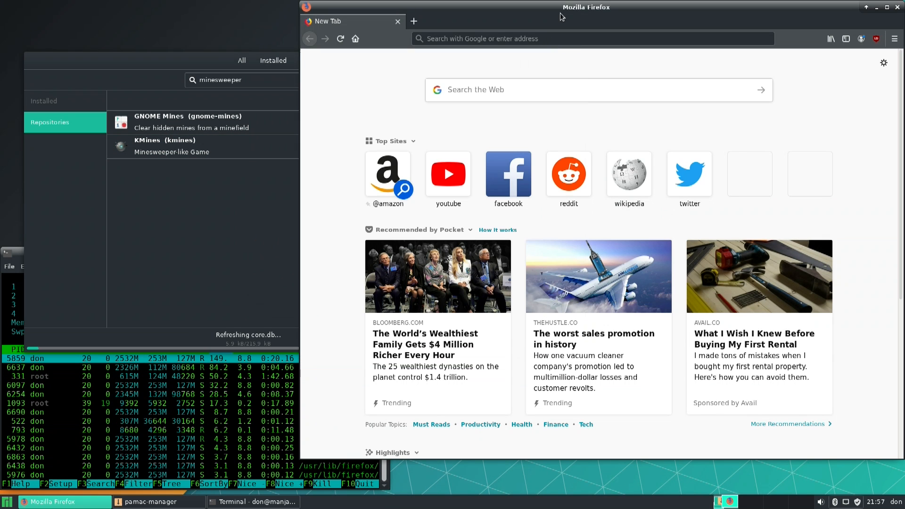
type("youtube.com/")
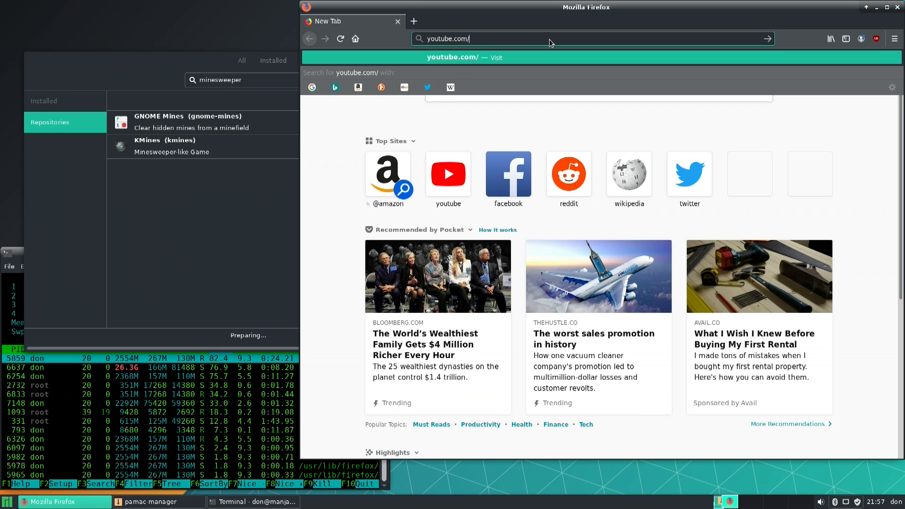
type("novaspirittech")
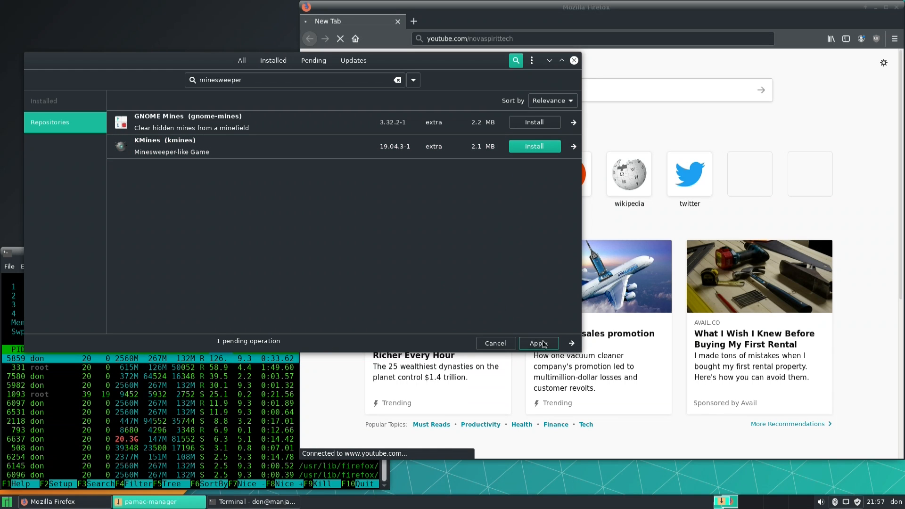
left_click(538, 344)
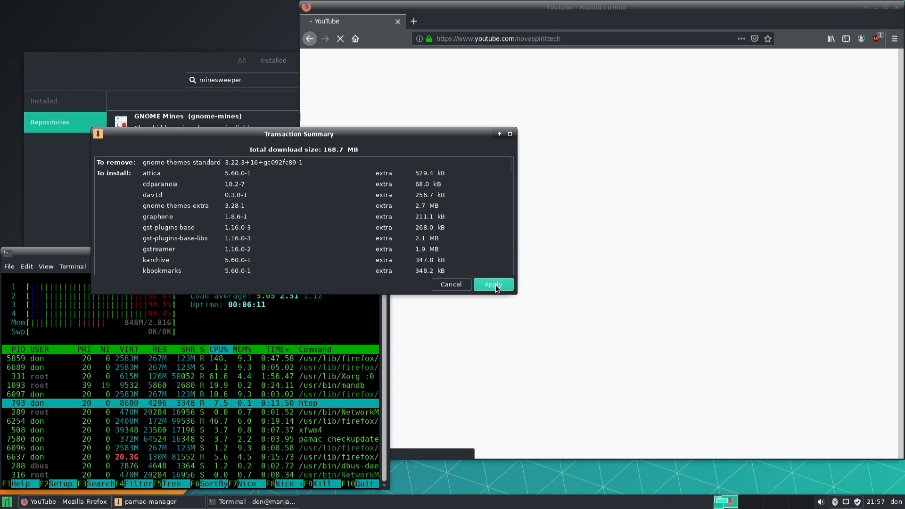
Confirm the Transaction Summary so KMines and its 168.7 MB of dependencies start downloading
left_click(493, 284)
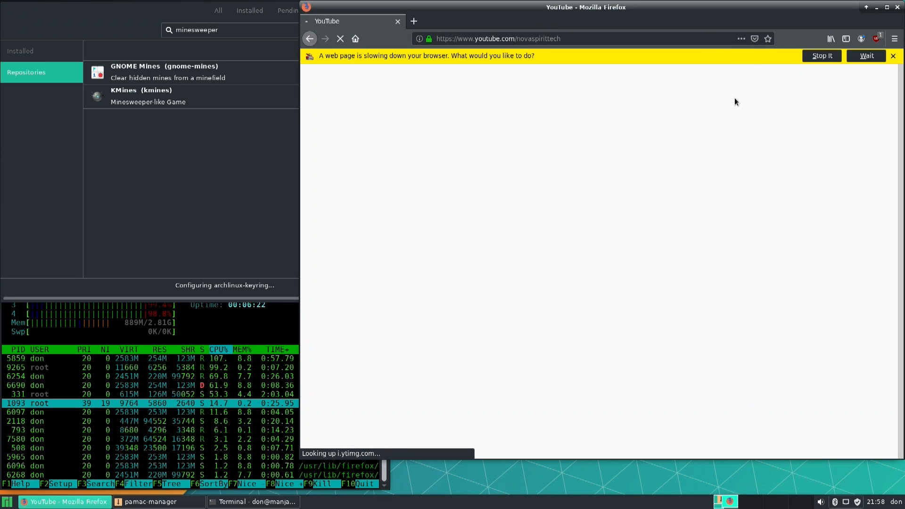
mouse_move(557, 287)
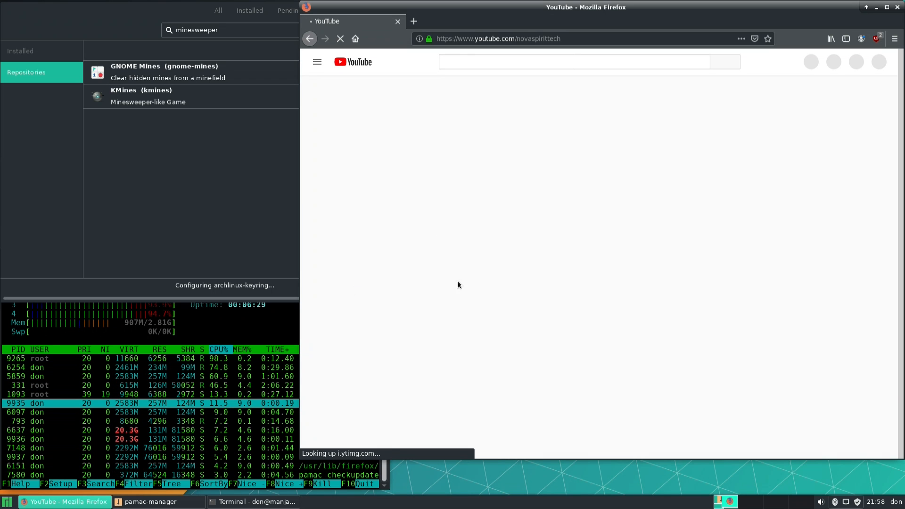
Play the featured video on the Novaspirit Tech channel's Home tab once the page loads
left_click(146, 501)
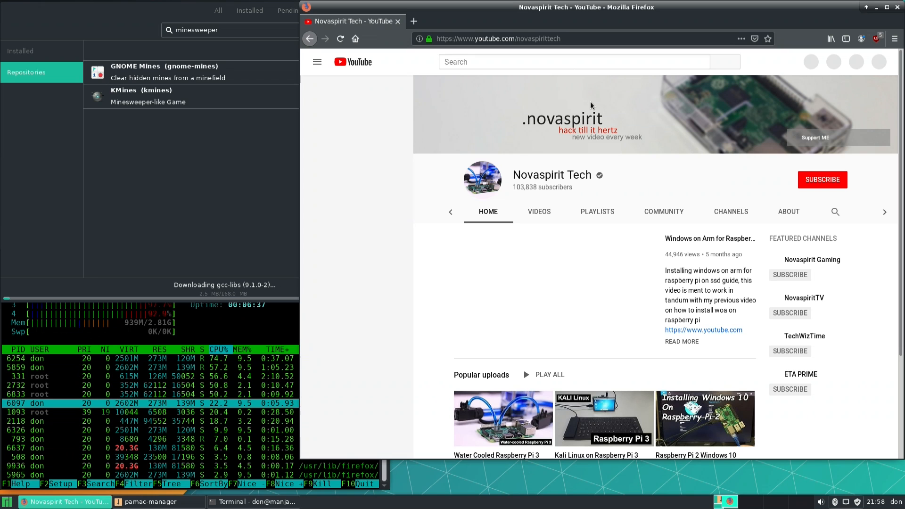
left_click(317, 62)
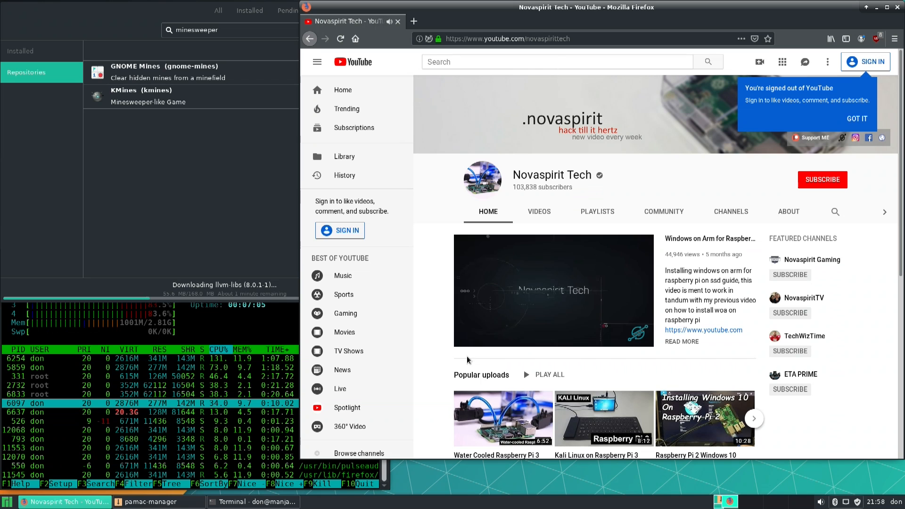
left_click(554, 291)
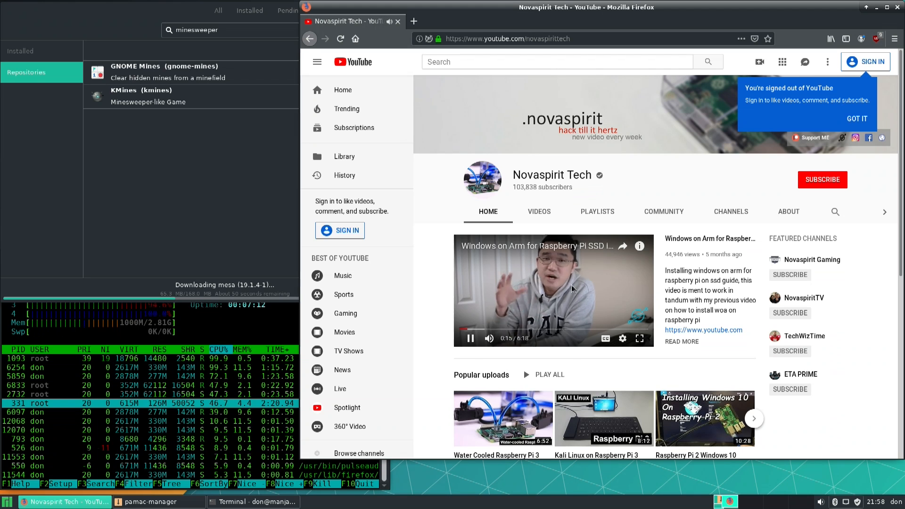
left_click(147, 502)
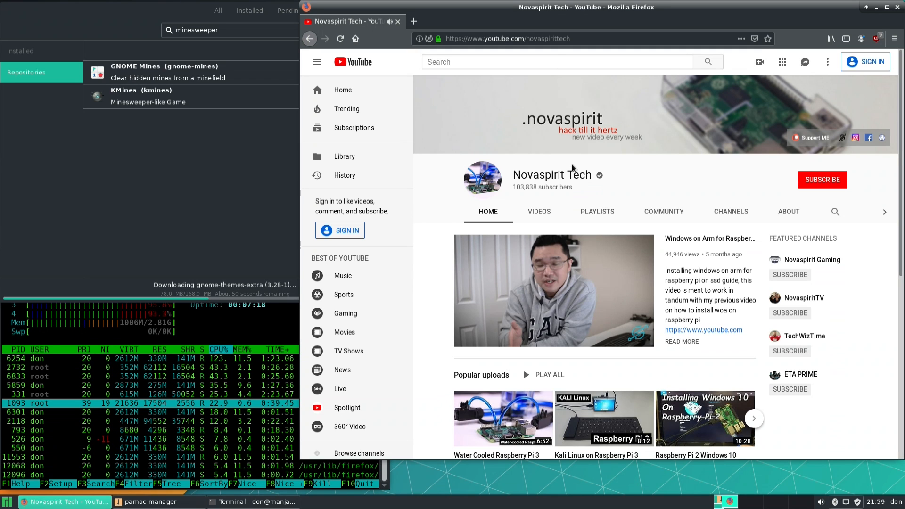
mouse_move(577, 246)
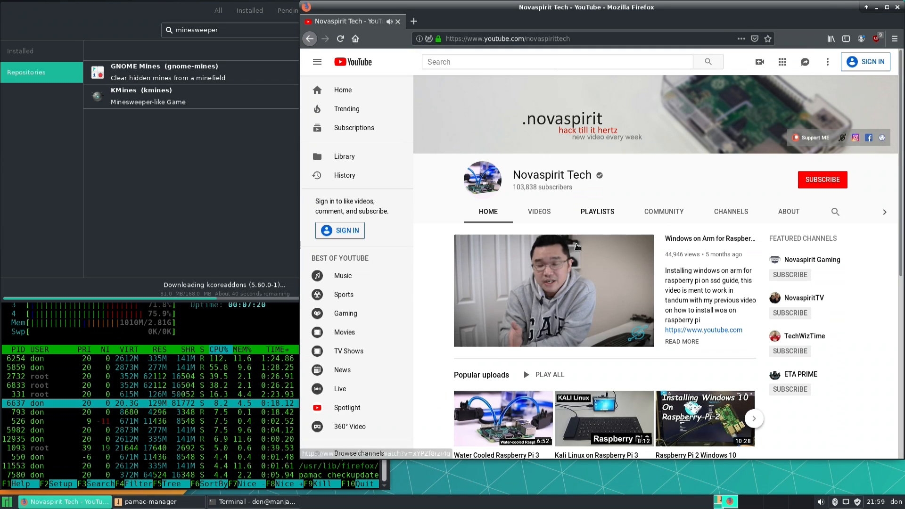